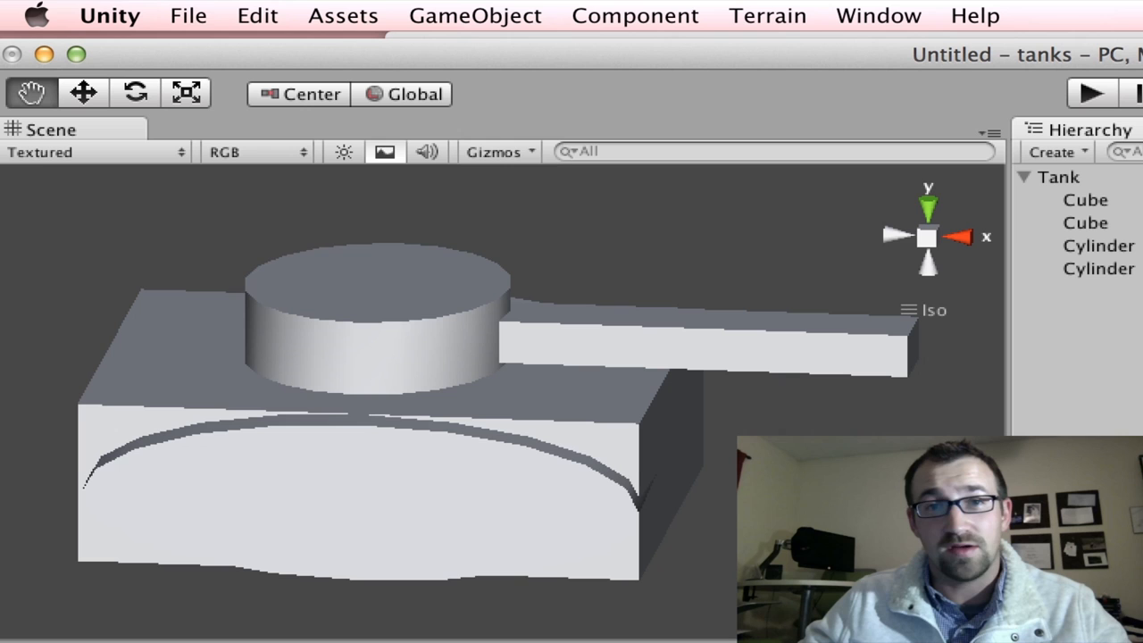
Open the AngryBots demo project and look over its complete game scene
{"action": "left_click", "coordinate": [187, 16]}
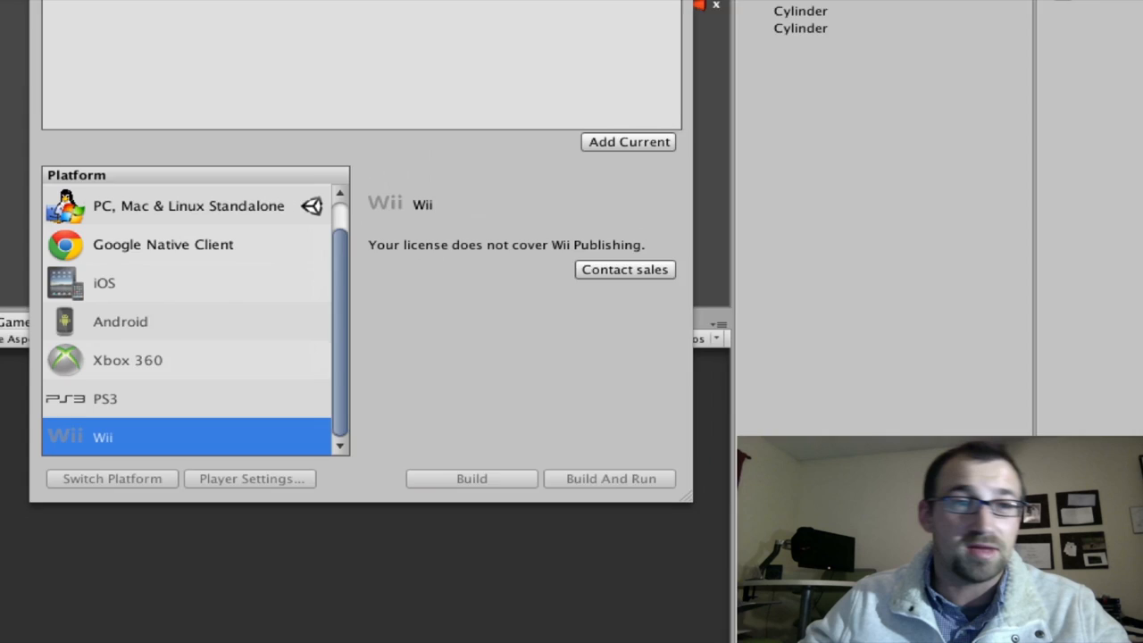
{"action": "left_click", "coordinate": [716, 6]}
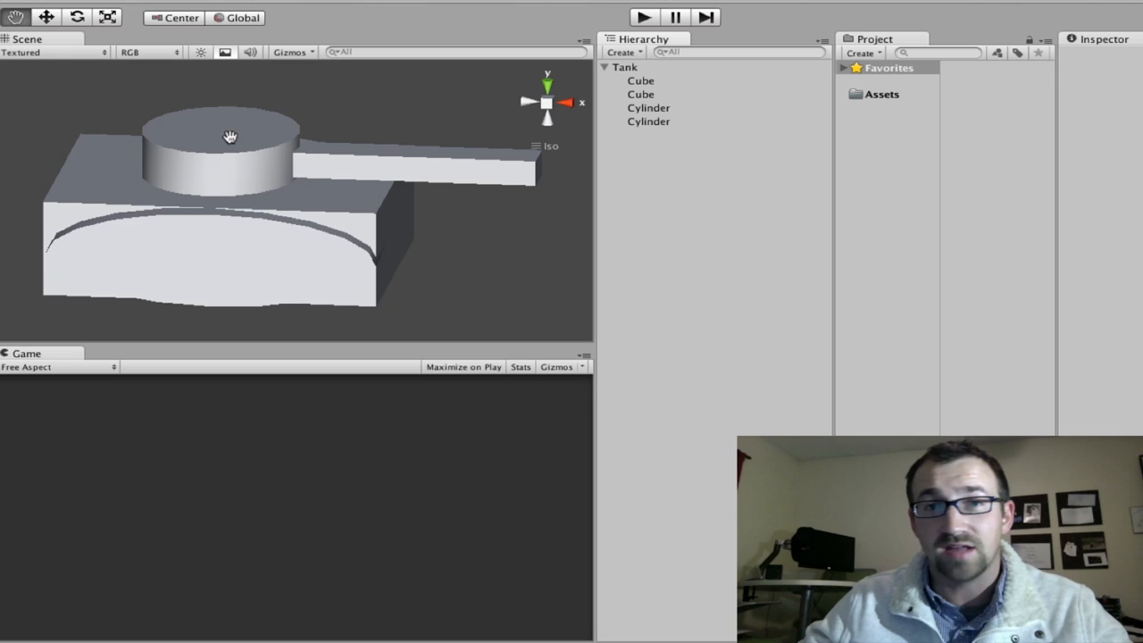
{"action": "mouse_move", "coordinate": [238, 136]}
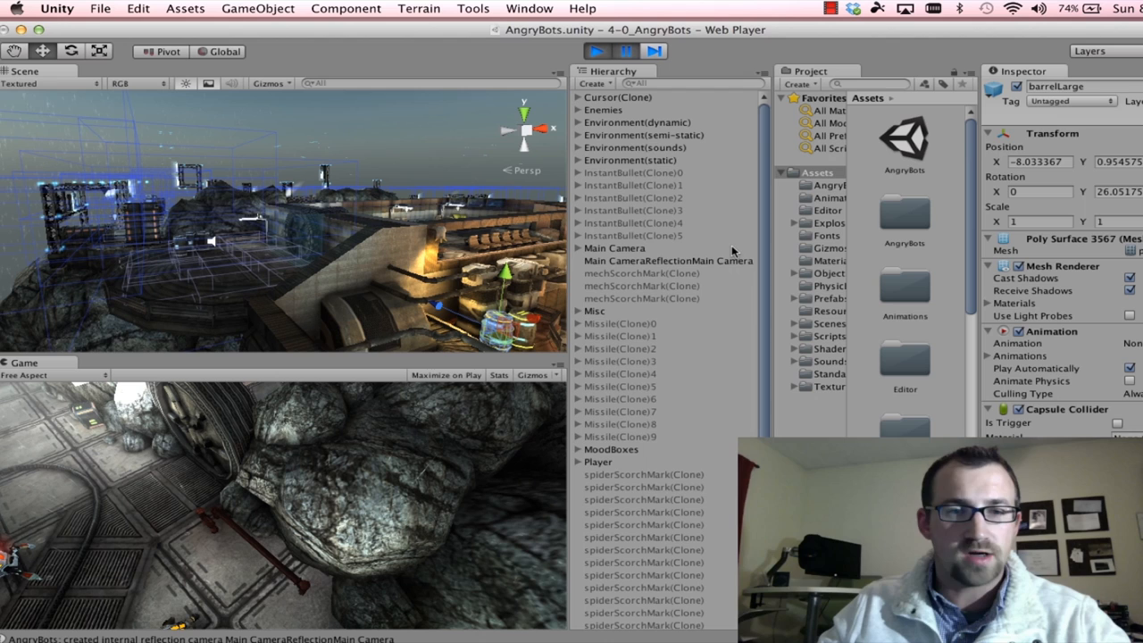
{"action": "mouse_move", "coordinate": [719, 241]}
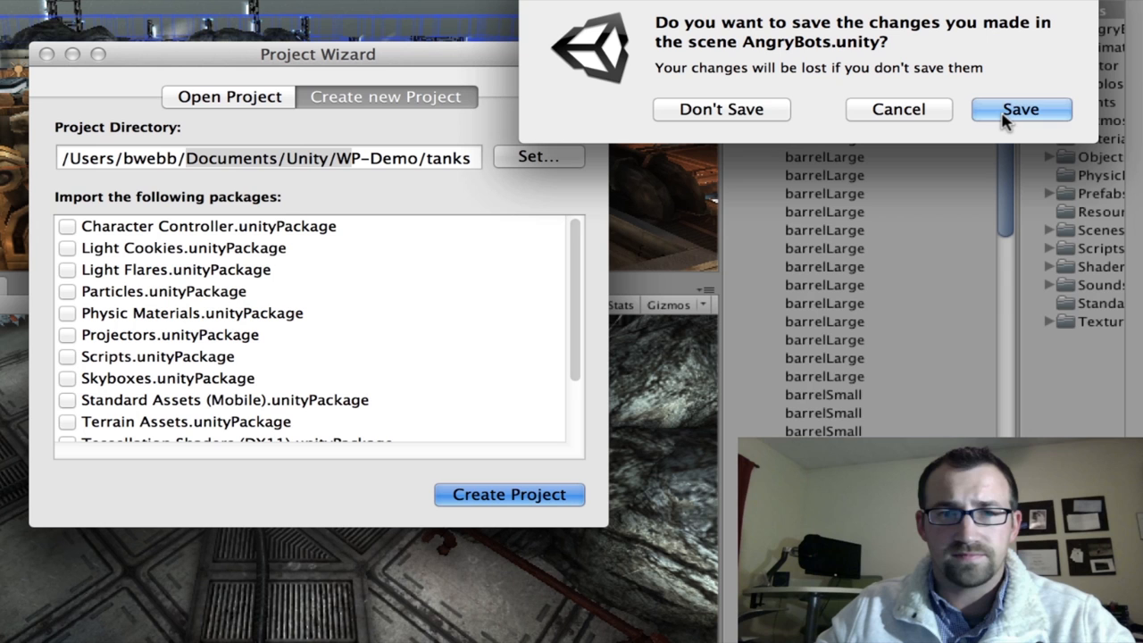
Save the AngryBots scene when prompted while switching to the new tanks project
{"action": "left_click", "coordinate": [1021, 109]}
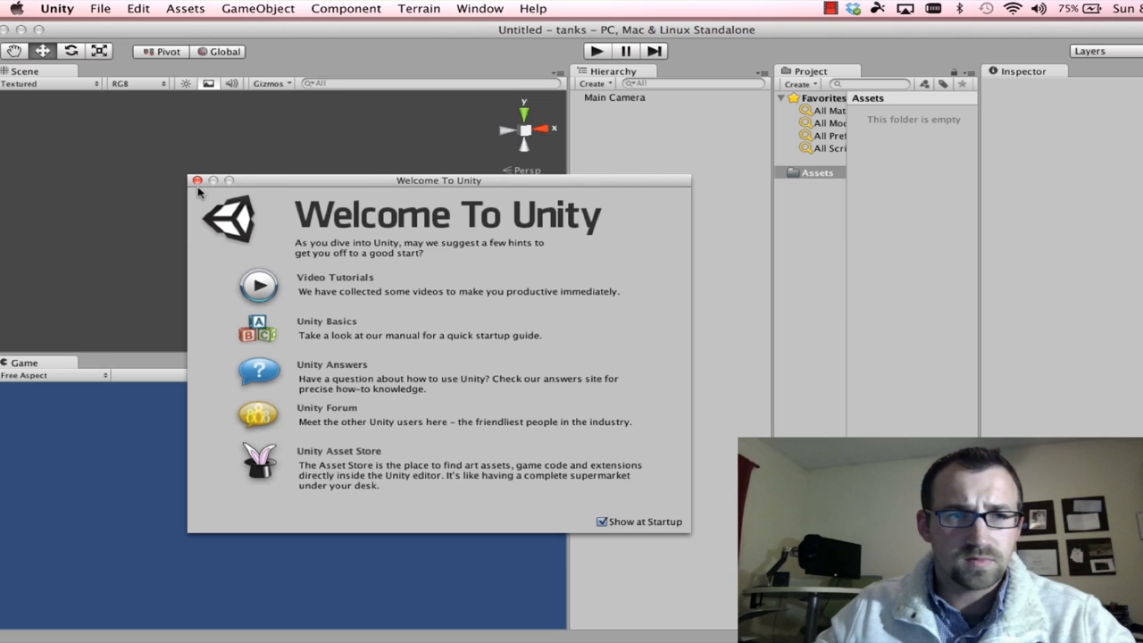
Close the Welcome To Unity window, leaving only the main camera in the scene
{"action": "left_click", "coordinate": [197, 181]}
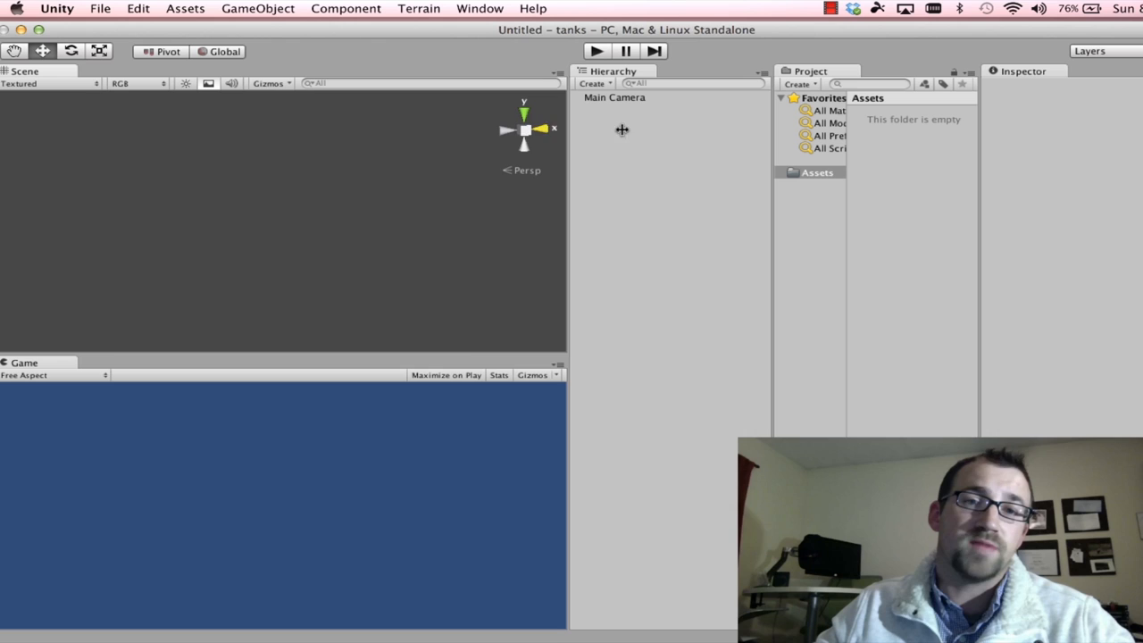
{"action": "mouse_move", "coordinate": [1033, 157]}
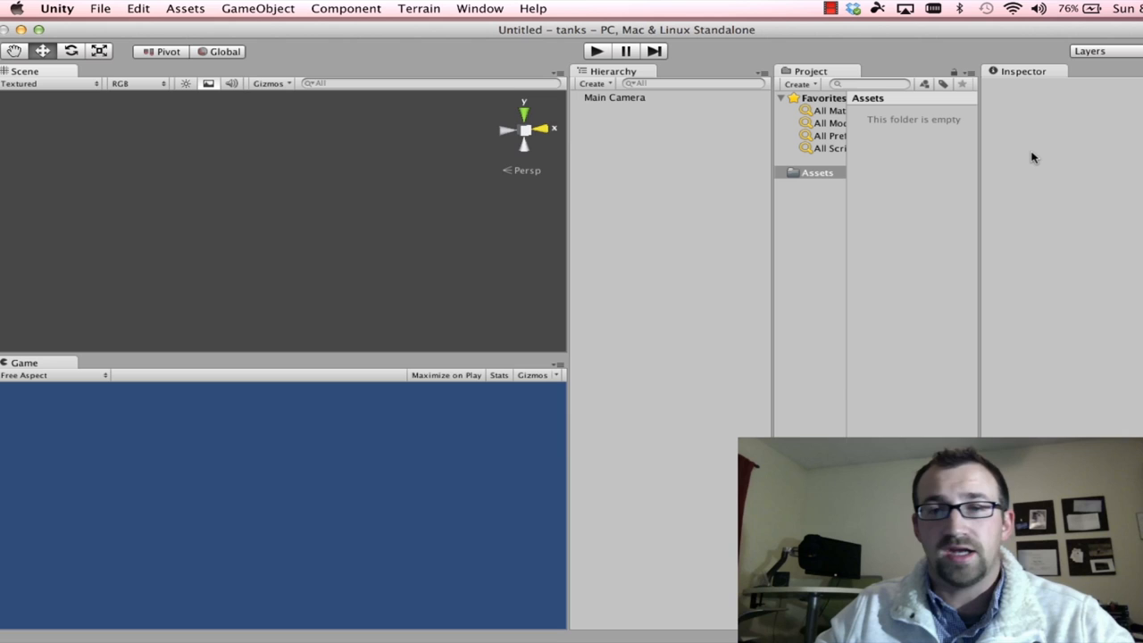
{"action": "mouse_move", "coordinate": [985, 136]}
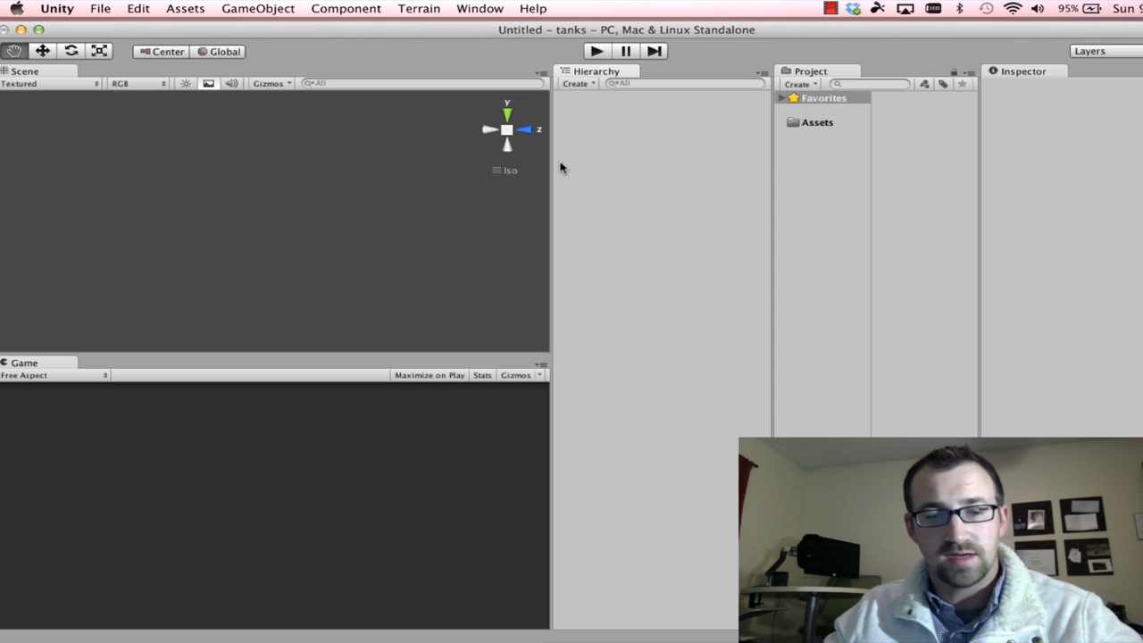
{"action": "mouse_move", "coordinate": [383, 168]}
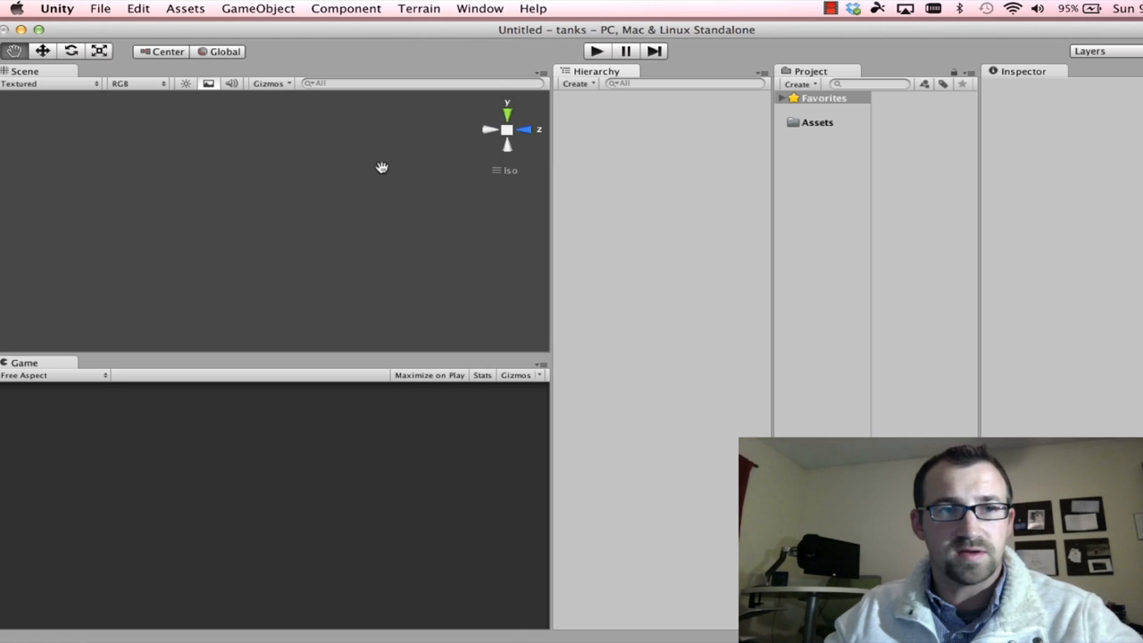
Create a Cube primitive via GameObject > Create Other as the tank body
{"action": "left_click", "coordinate": [258, 8]}
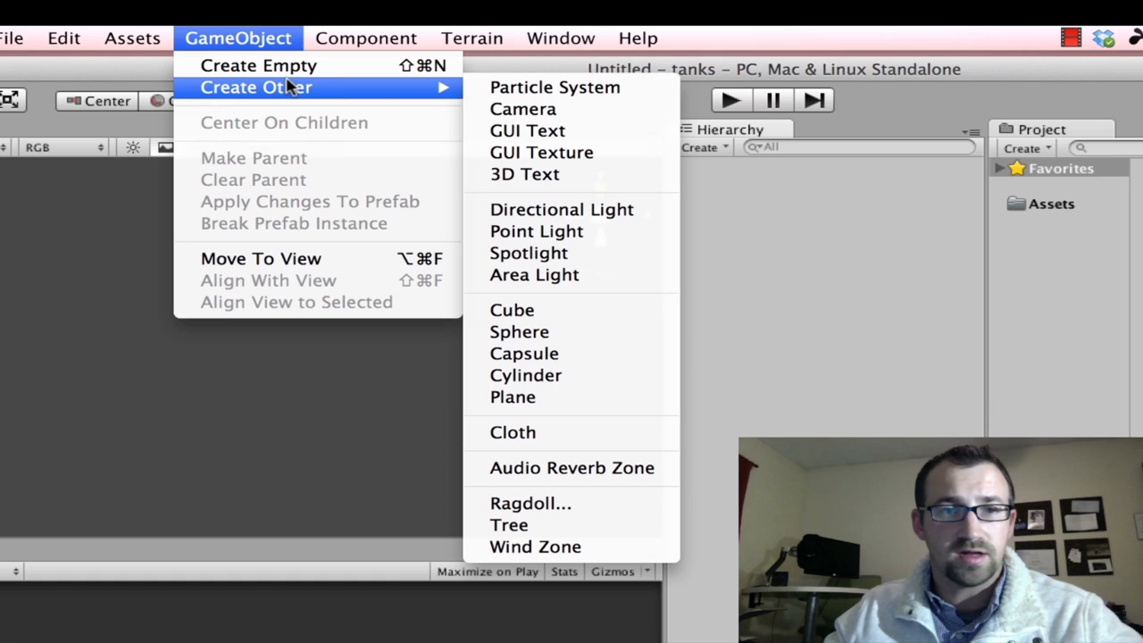
{"action": "left_click", "coordinate": [512, 309]}
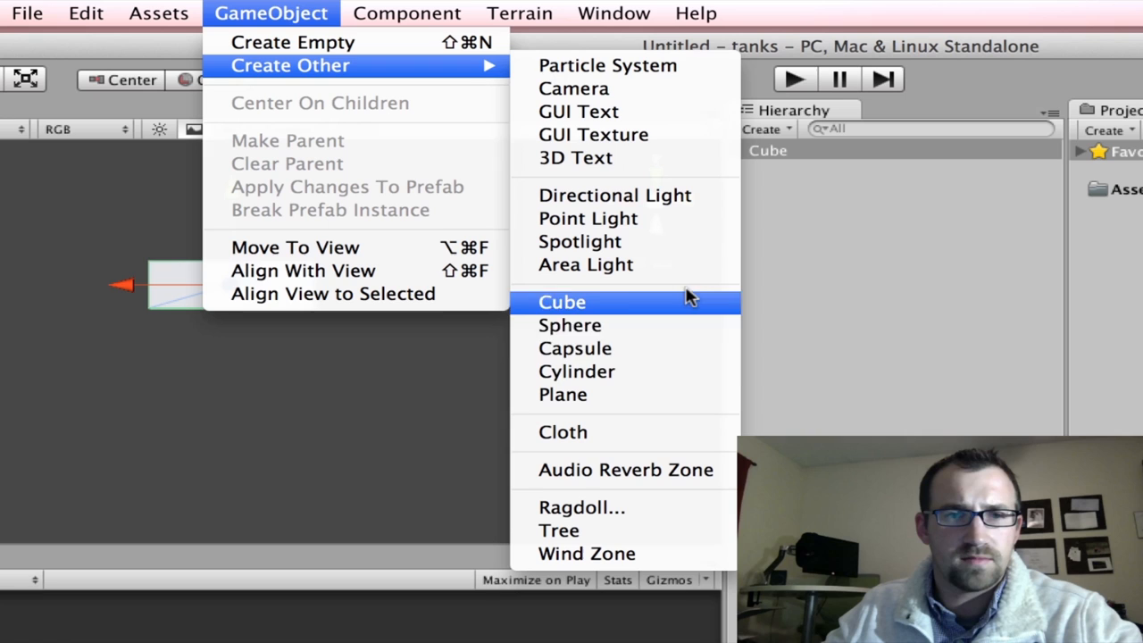
Add a Cylinder and lay it sideways across the cube as wheels
{"action": "left_click", "coordinate": [577, 371]}
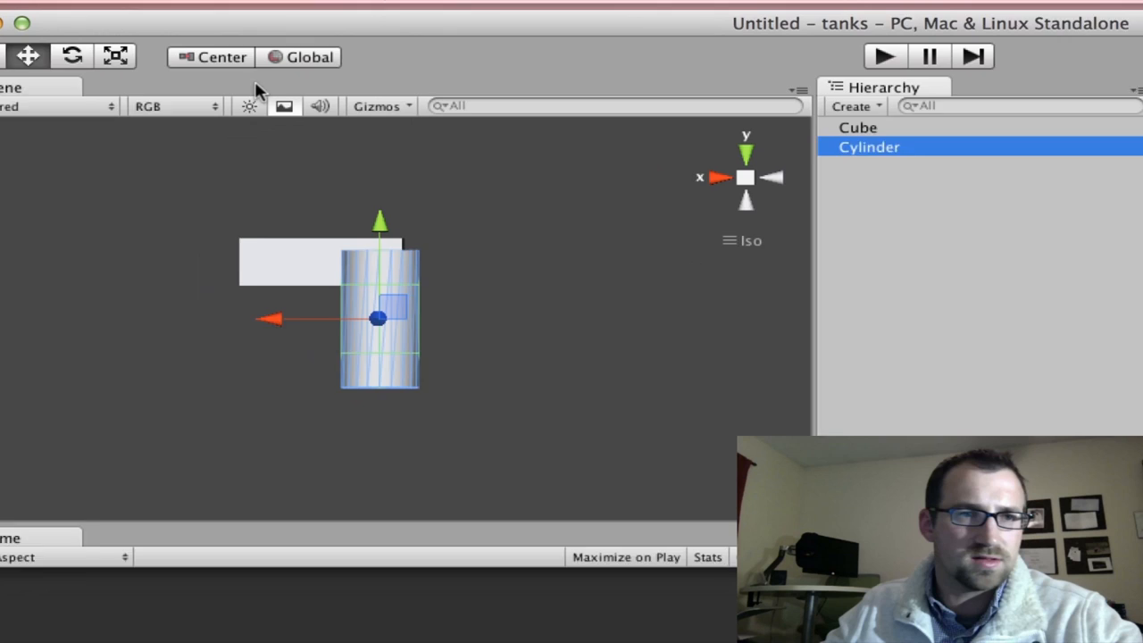
{"action": "left_click", "coordinate": [114, 45]}
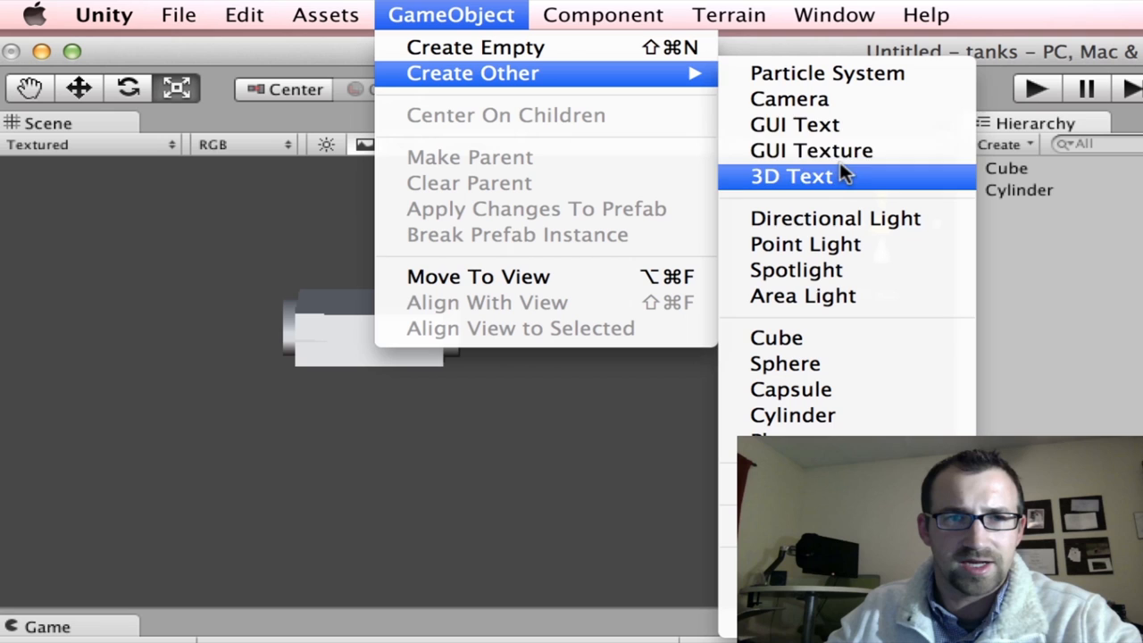
Add a second Cylinder and flatten its height to form the turret atop the body
{"action": "left_click", "coordinate": [792, 415]}
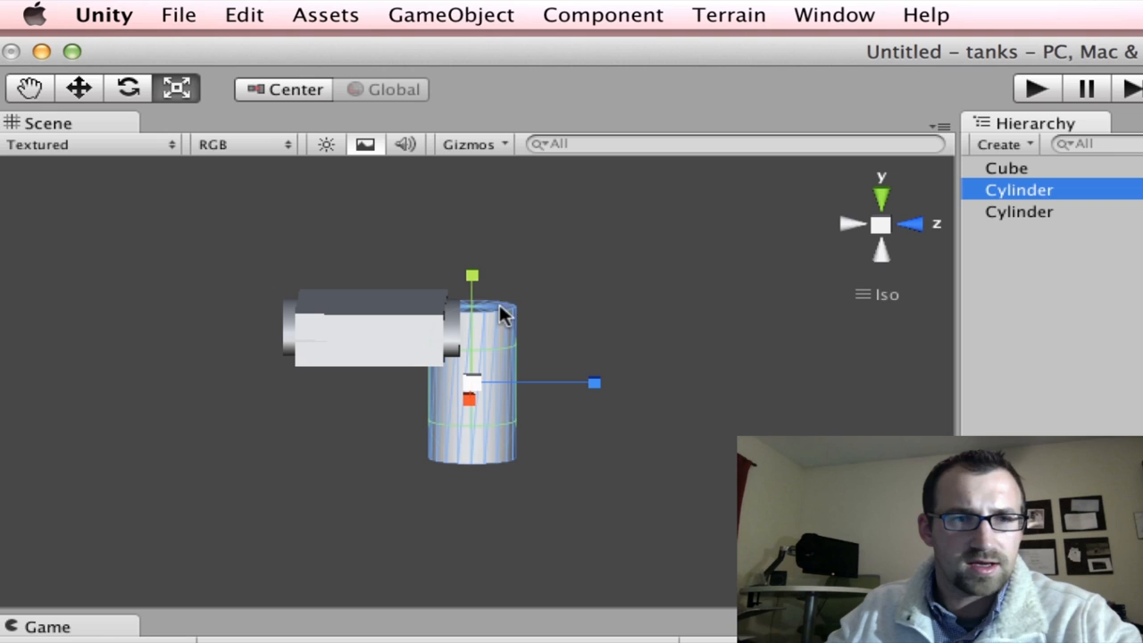
{"action": "left_click", "coordinate": [78, 89]}
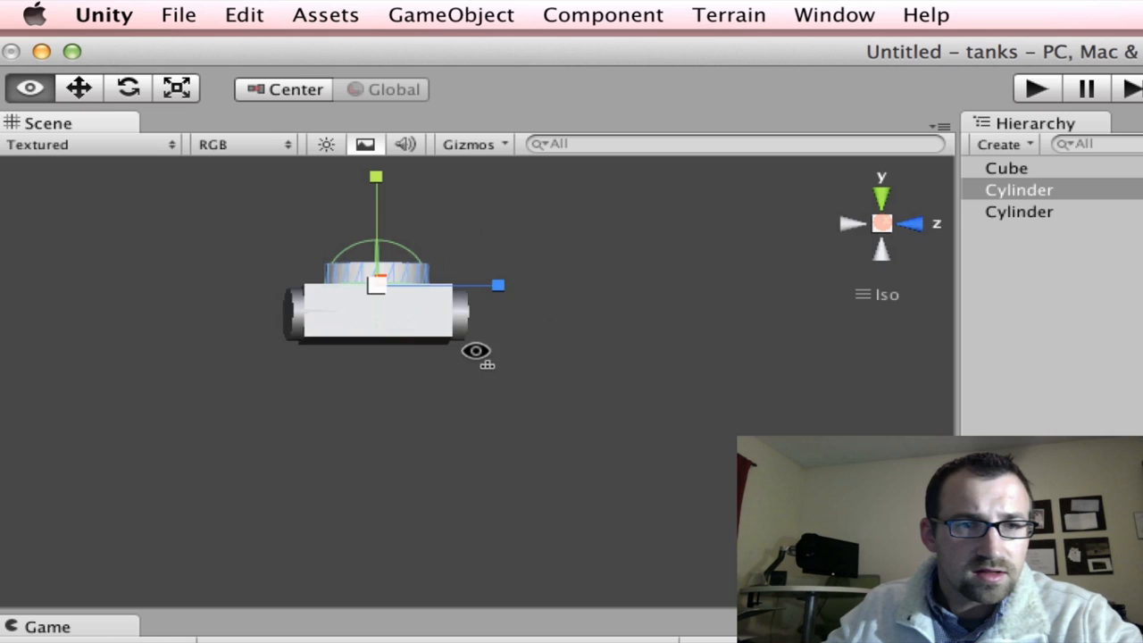
Add a second Cube as the barrel and drag it onto the turret
{"action": "left_click", "coordinate": [450, 15]}
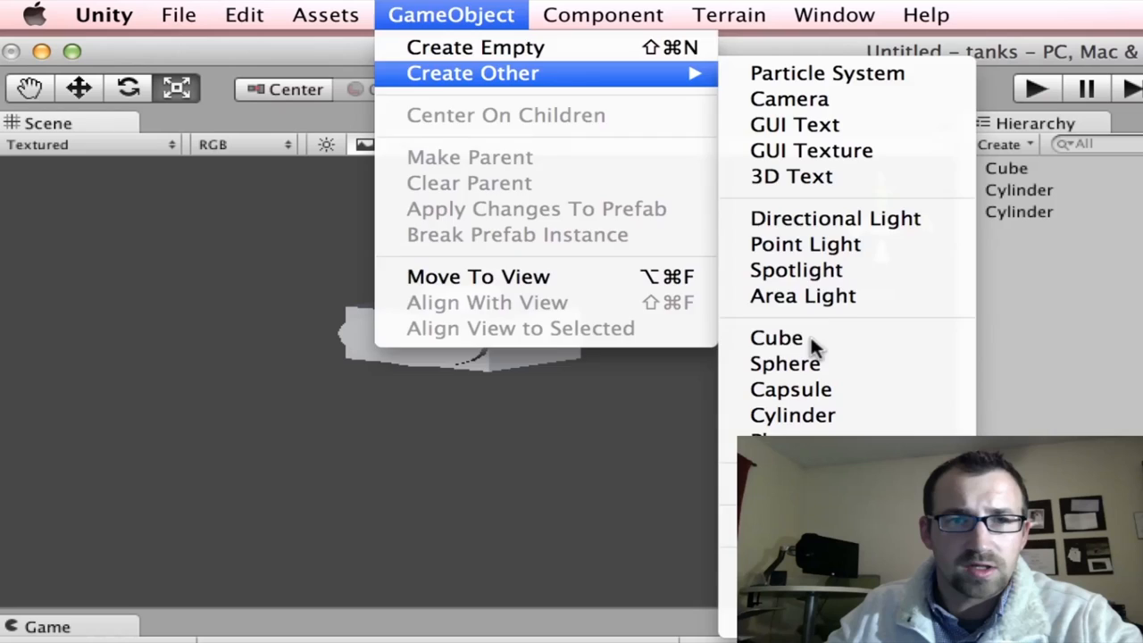
{"action": "left_click", "coordinate": [776, 338]}
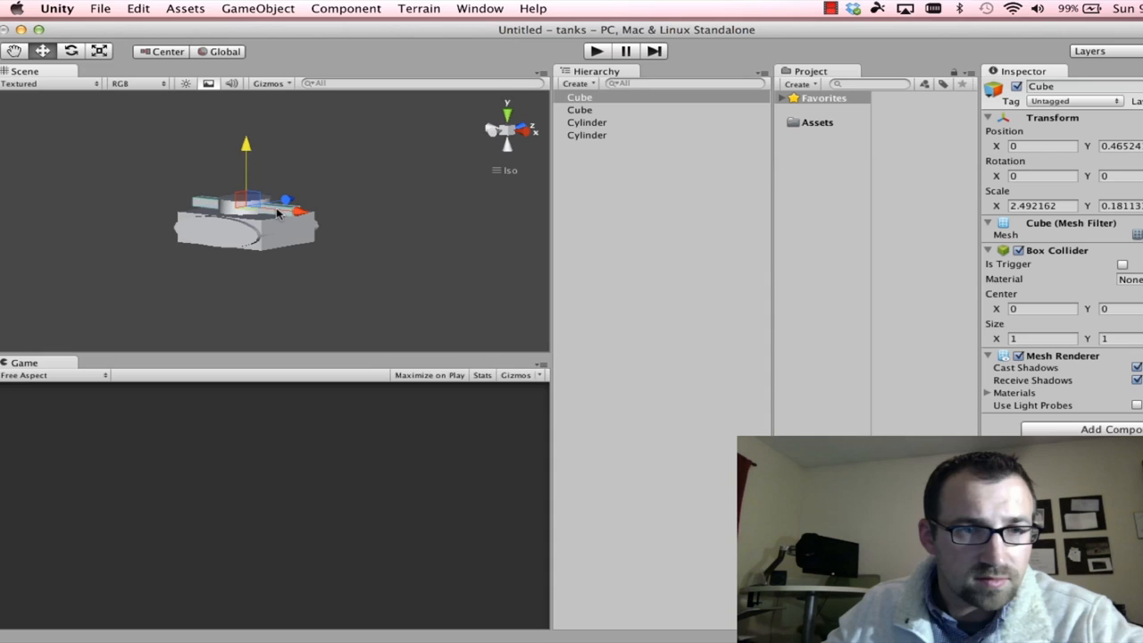
{"action": "left_click_drag", "start_coordinate": [268, 206], "coordinate": [134, 192]}
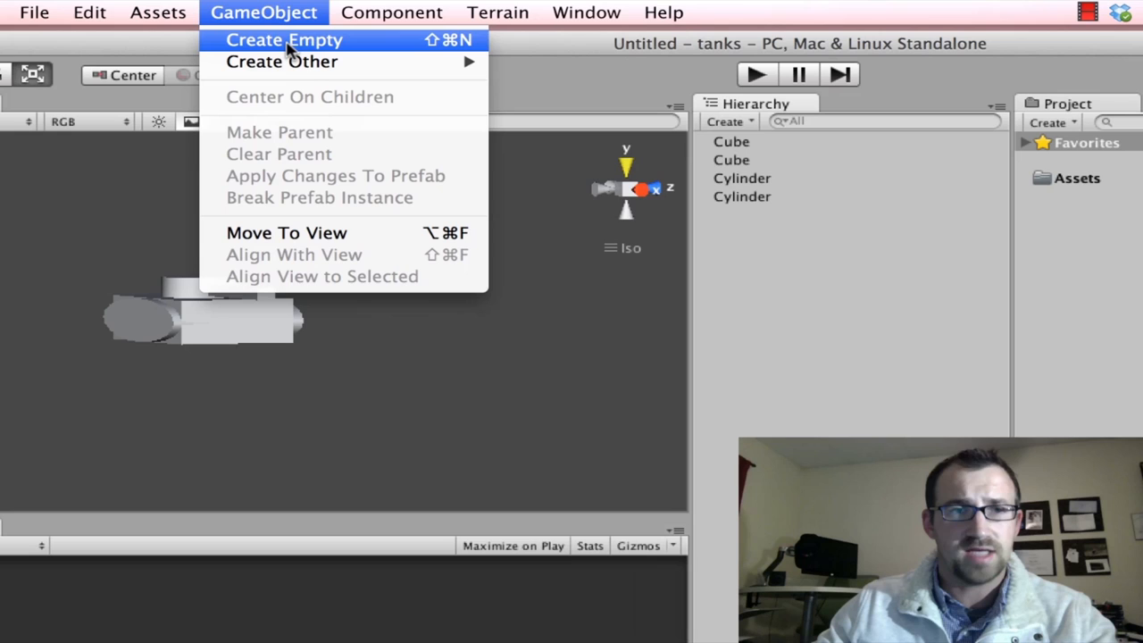
Create an empty object, rename it Tank, and expand it to show the four parts
{"action": "left_click", "coordinate": [284, 40]}
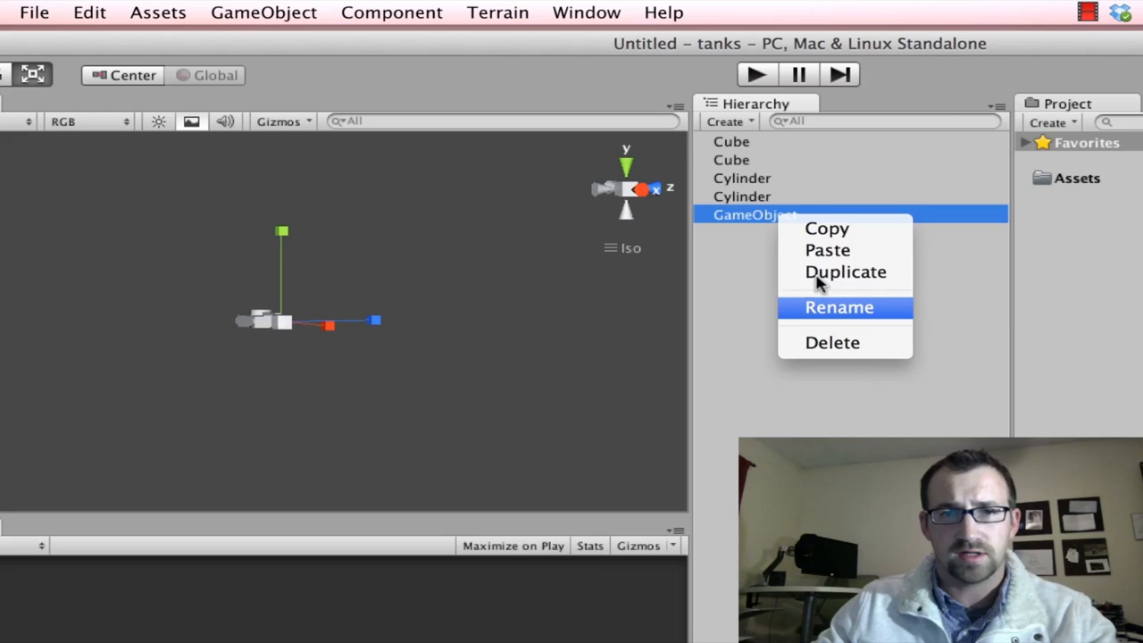
{"action": "left_click", "coordinate": [838, 307]}
{"action": "type", "text": "Tank"}
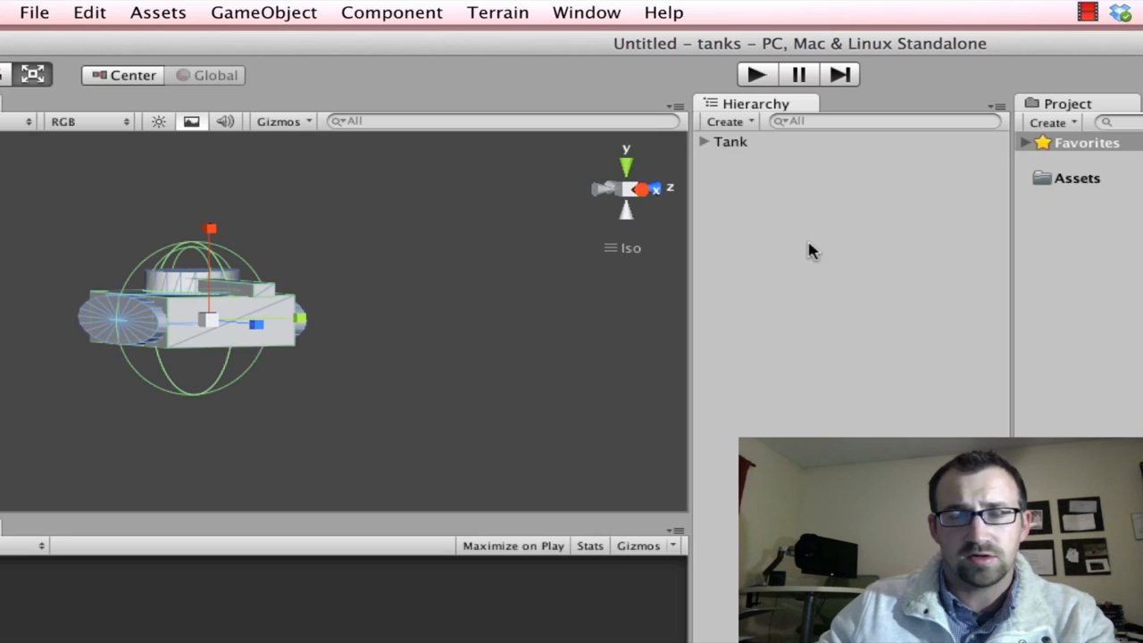
{"action": "left_click", "coordinate": [704, 141]}
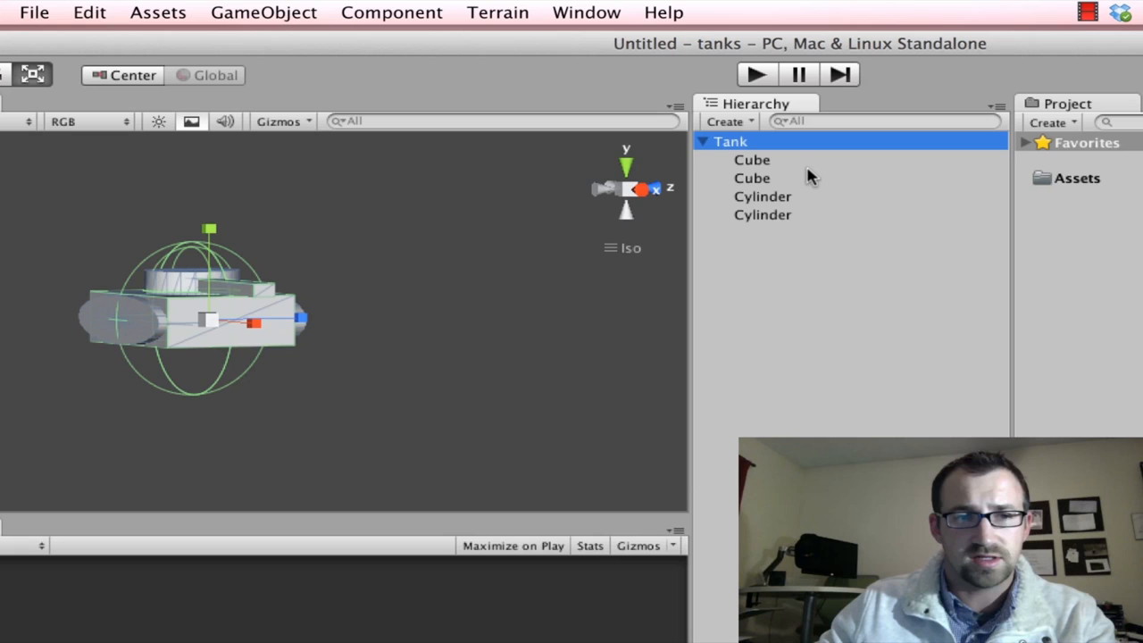